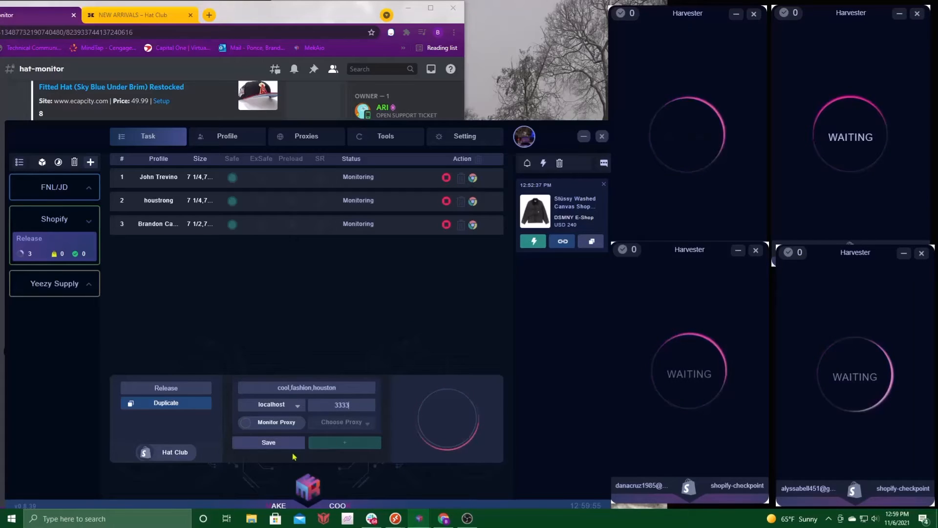
Start the Hat Club Shopify release tasks so monitoring detects the Astros Stadium patch hat.
left_click(268, 442)
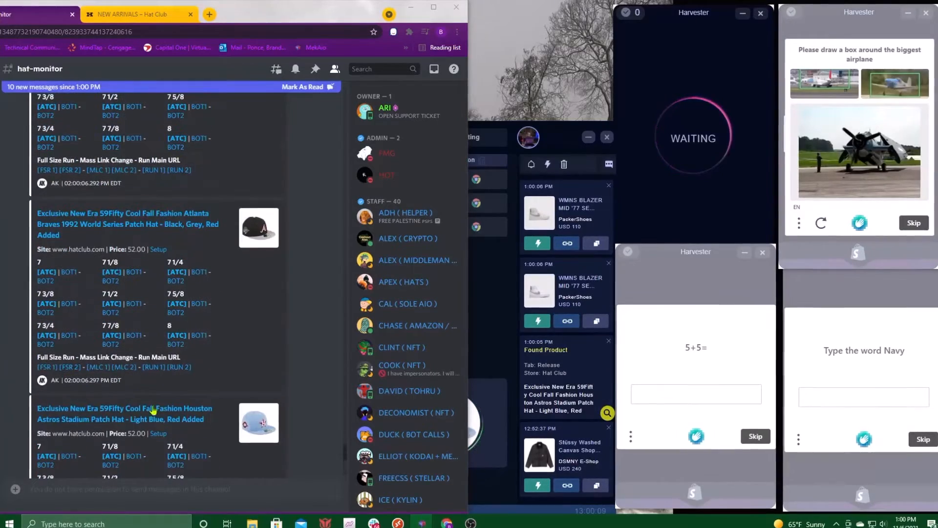
Check the Hat Club restock post in the Discord hat-monitor feed and return to the bot.
right_click(124, 413)
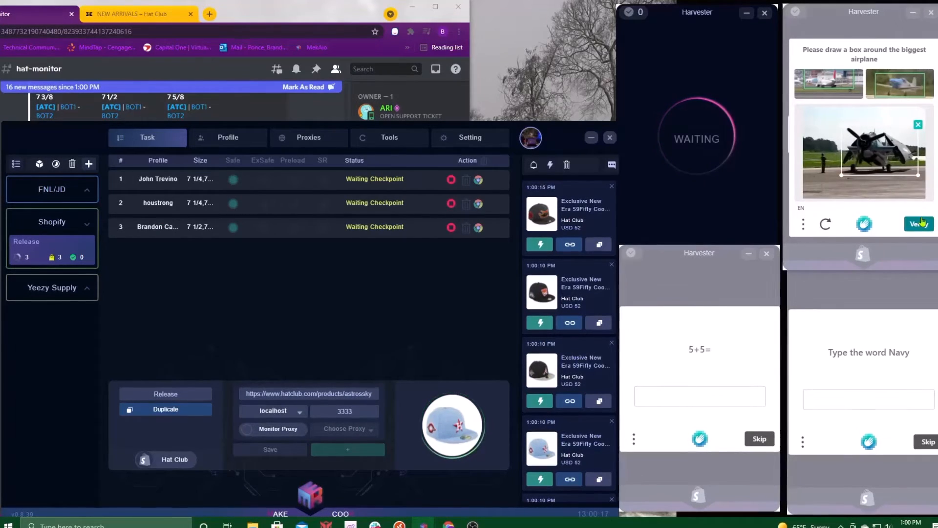
Mark the biggest airplane in the harvester captcha and verify so the task checks out size 7 1/4.
type("na")
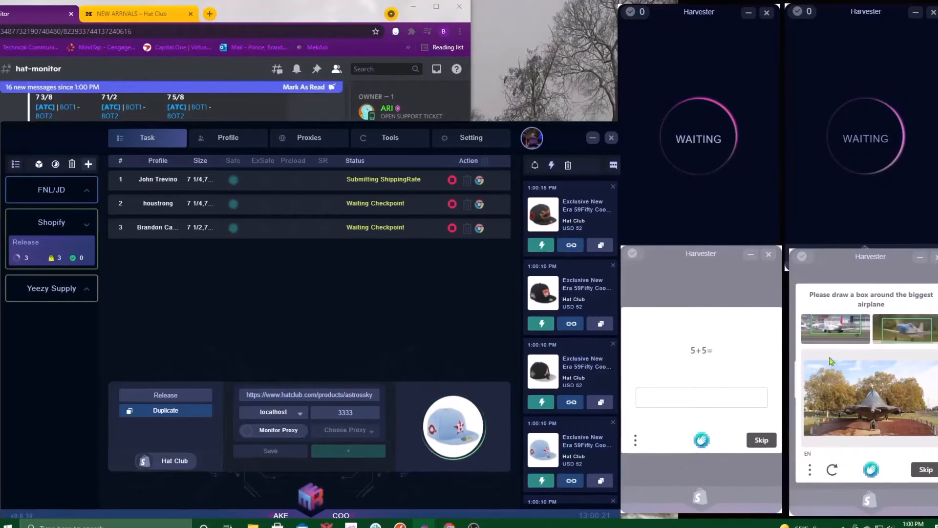
left_click_drag(814, 372, 903, 431)
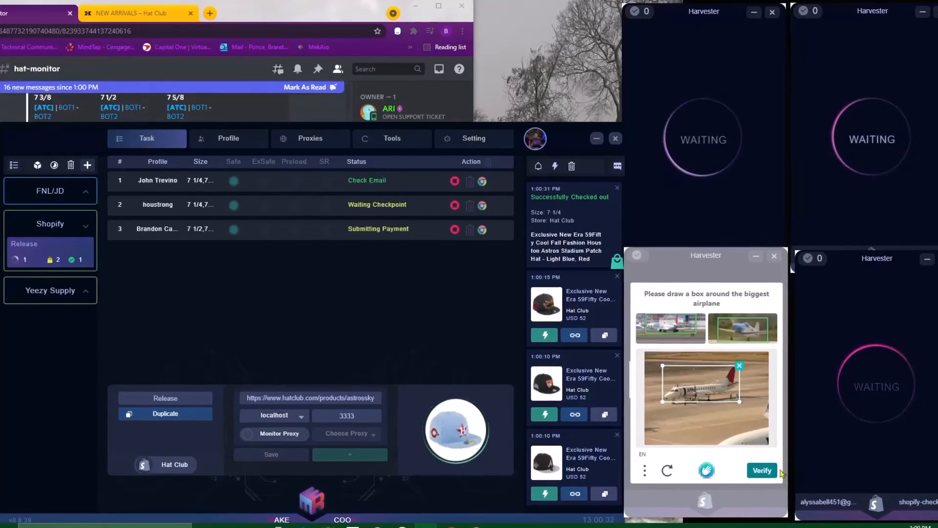
left_click(761, 470)
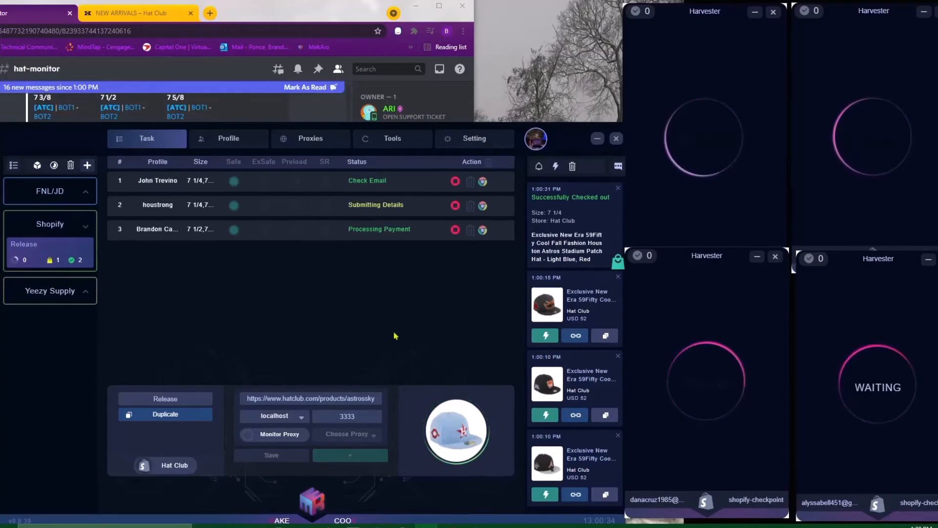